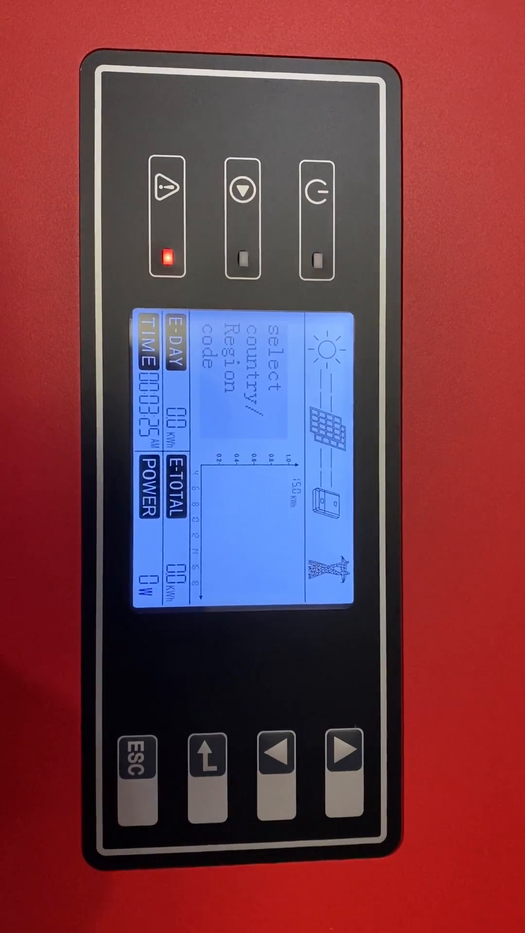
- Reach 'select country/Region code' and open the Set Safety country list
{"action": "left_click", "coordinate": [315, 195]}
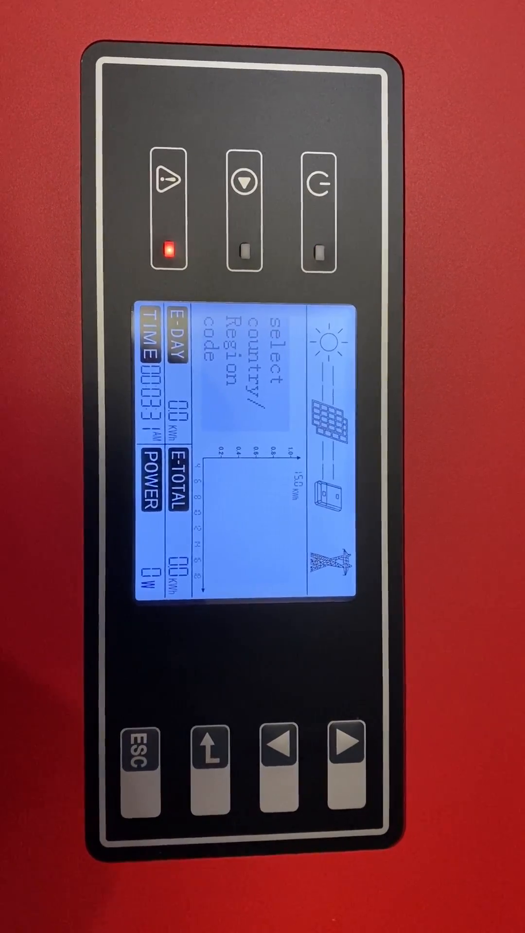
{"action": "left_click", "coordinate": [318, 182]}
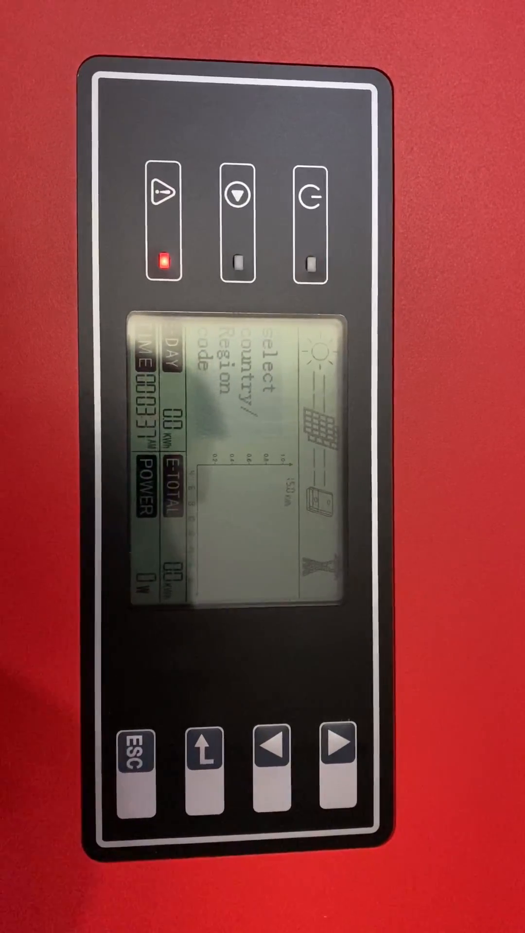
{"action": "left_click", "coordinate": [209, 768]}
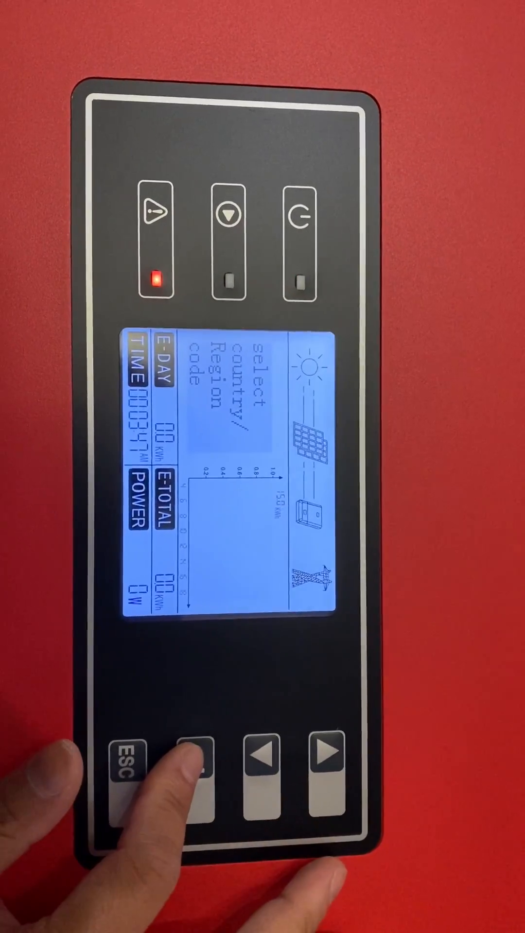
{"action": "left_click", "coordinate": [199, 771]}
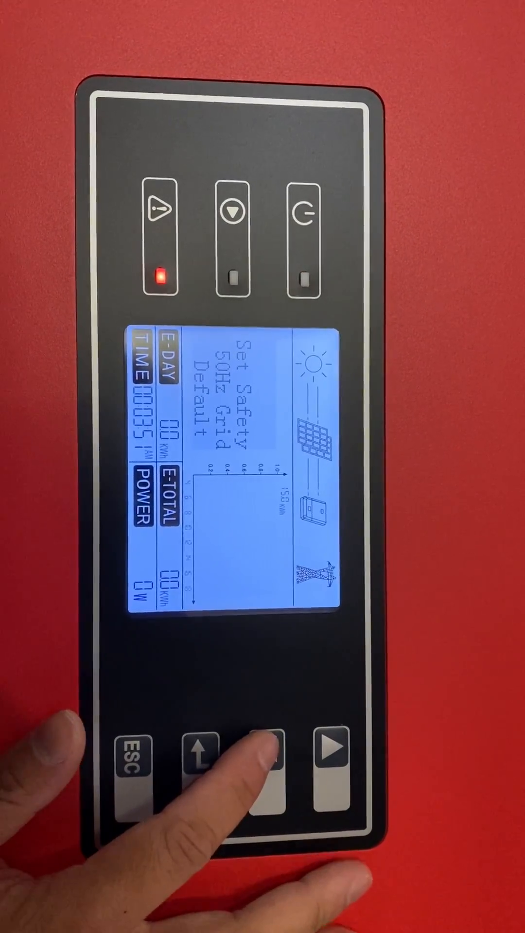
- Cycle through countries like Taiwan, Bulgaria and Chile until AU Western is shown
{"action": "left_click", "coordinate": [267, 769]}
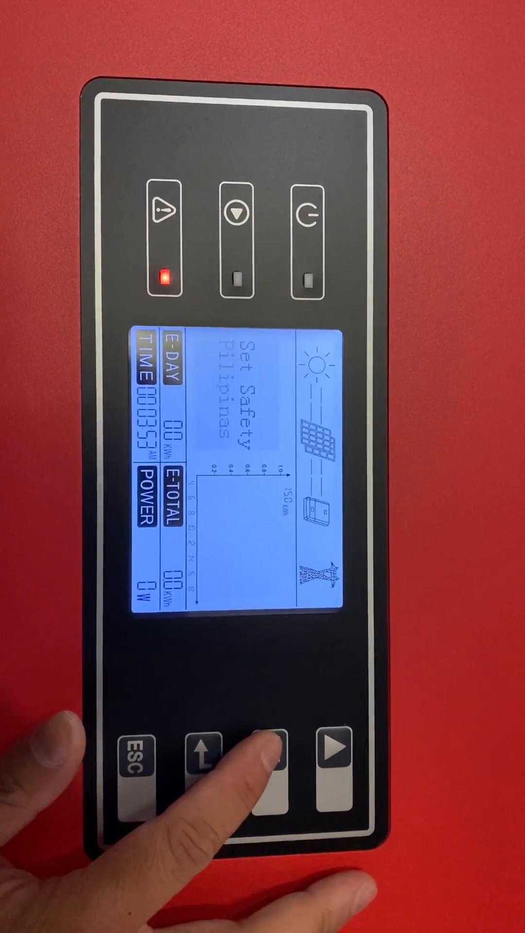
{"action": "left_click", "coordinate": [271, 768]}
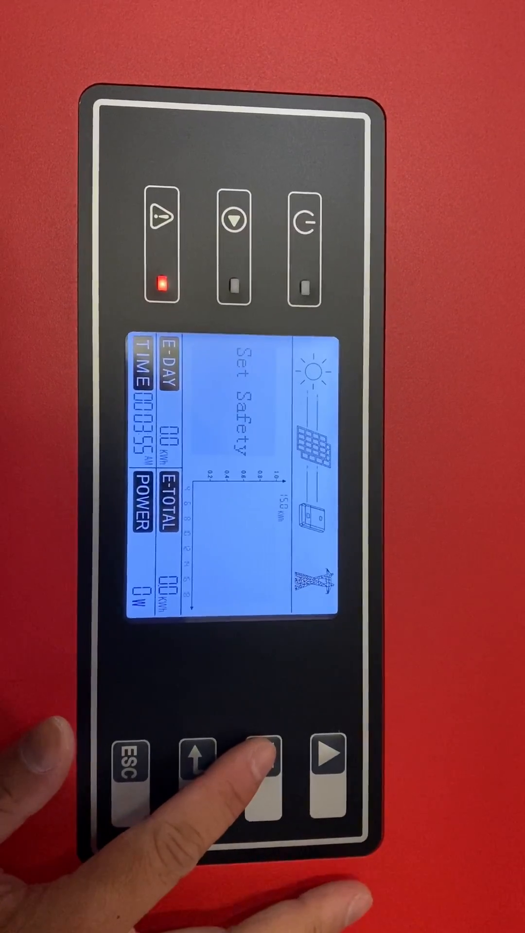
{"action": "left_click", "coordinate": [259, 773]}
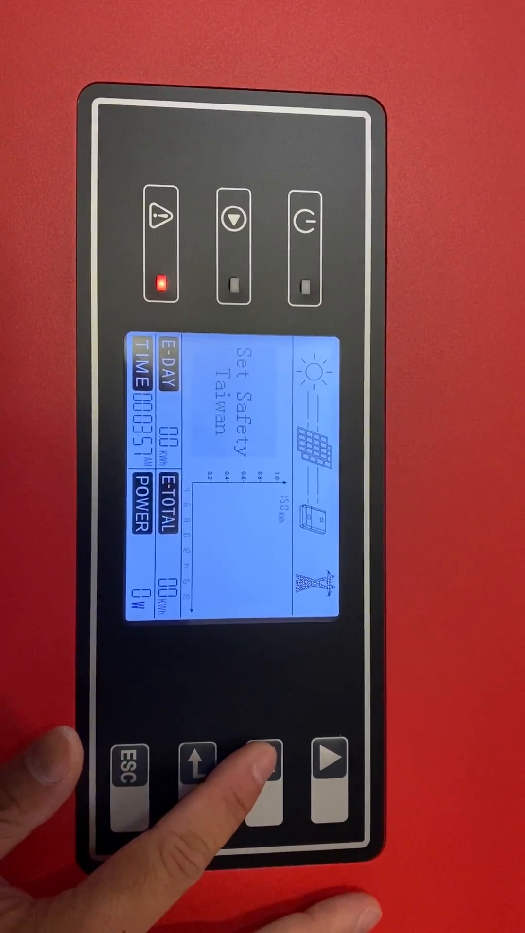
{"action": "left_click", "coordinate": [262, 777]}
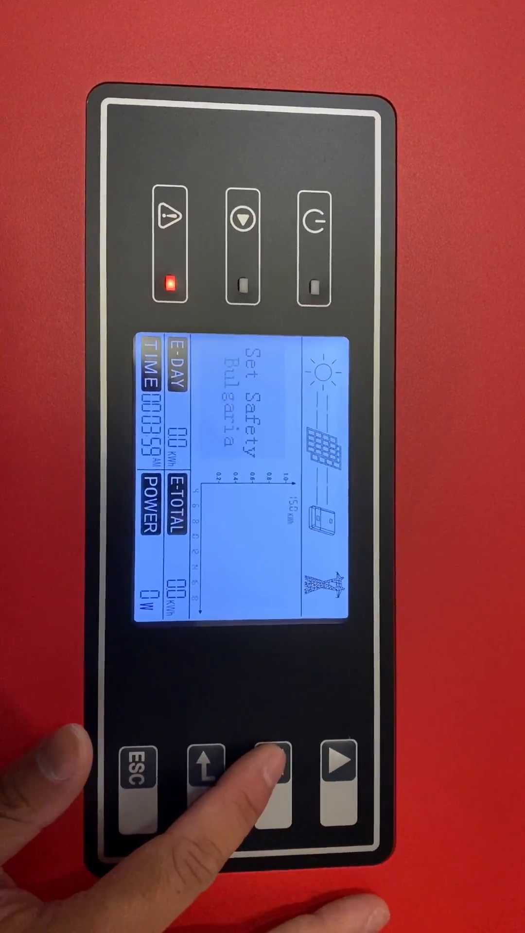
{"action": "left_click", "coordinate": [274, 776]}
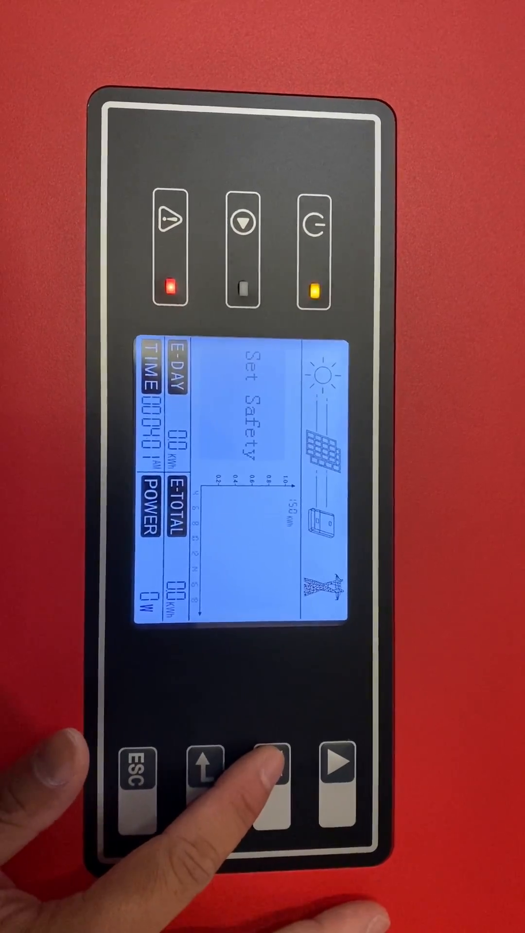
{"action": "left_click", "coordinate": [266, 774]}
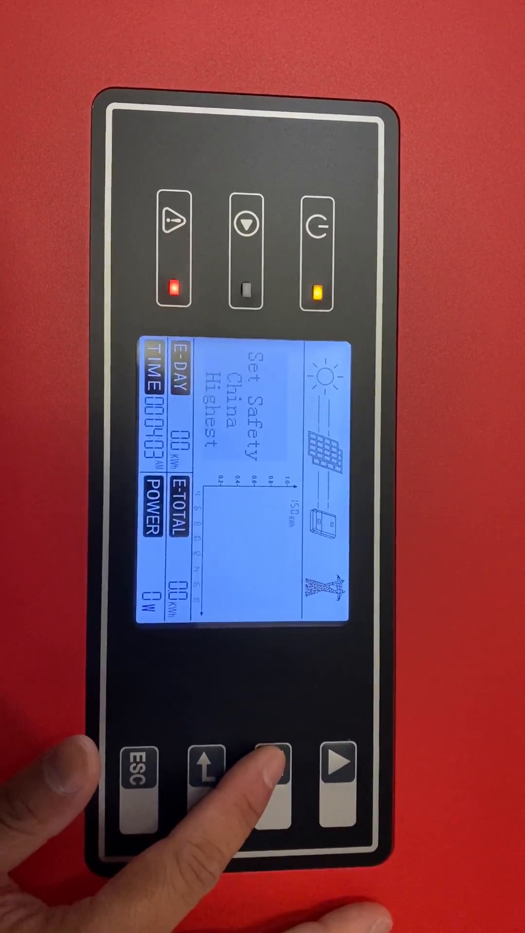
{"action": "left_click", "coordinate": [263, 782]}
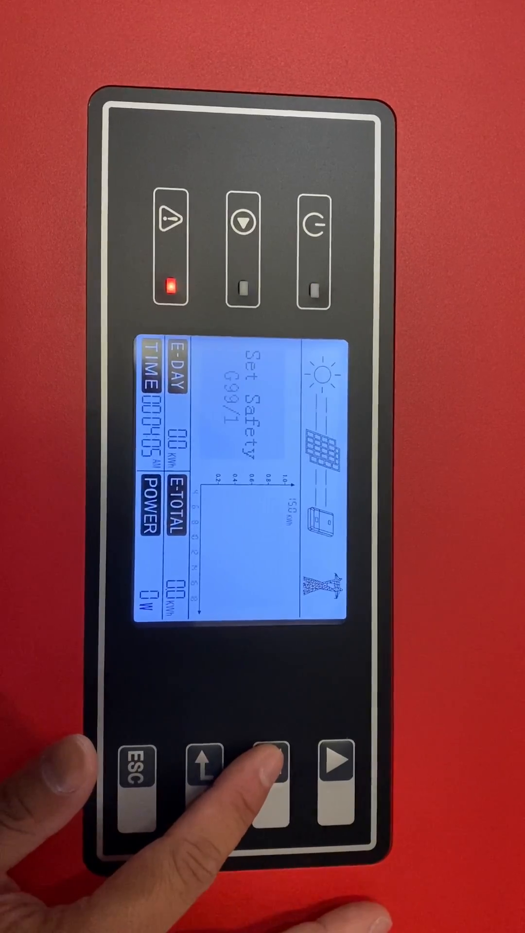
{"action": "left_click", "coordinate": [271, 774]}
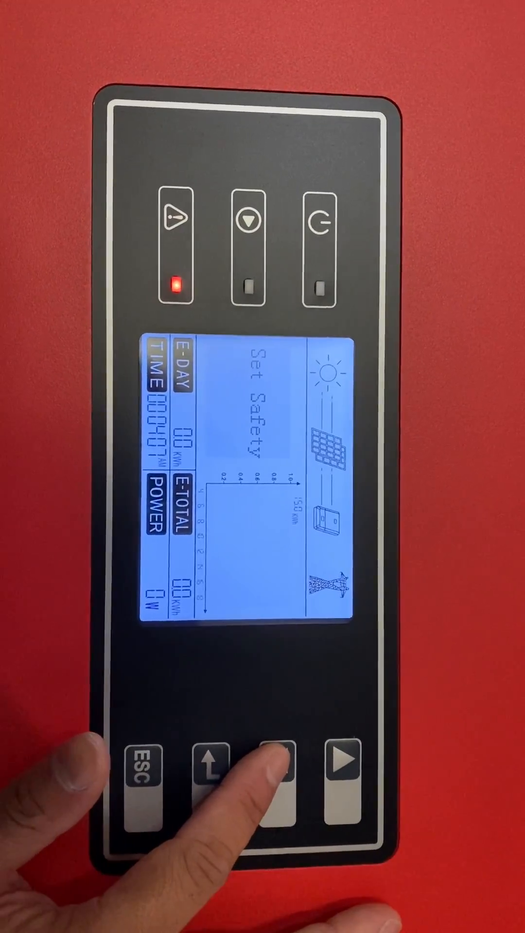
{"action": "left_click", "coordinate": [276, 768]}
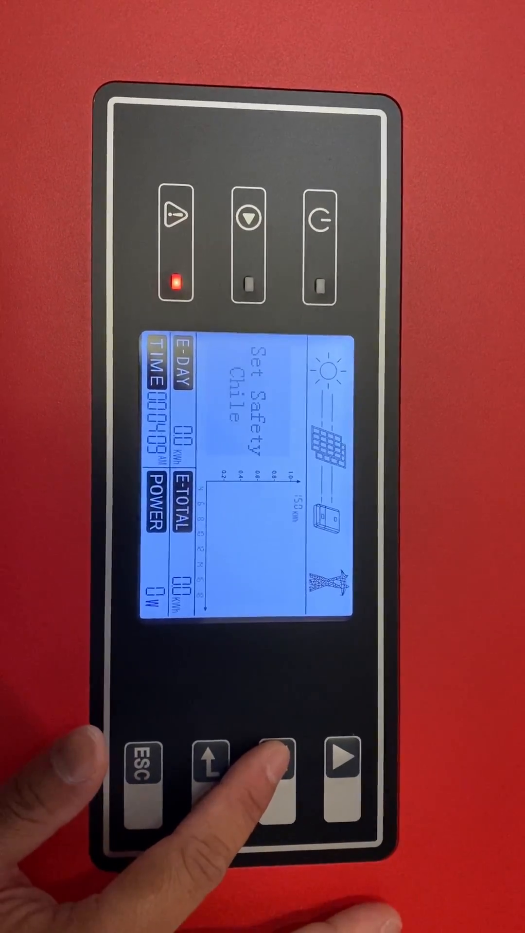
{"action": "left_click", "coordinate": [273, 768]}
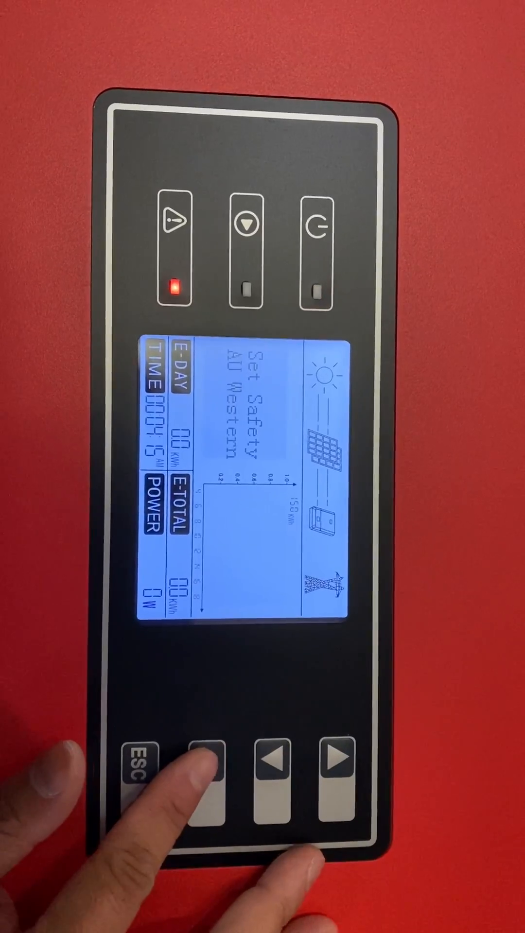
- Apply 'Set Safety AU Western' and return to the Utility Loss screen dated 2012-02-14
{"action": "left_click", "coordinate": [206, 776]}
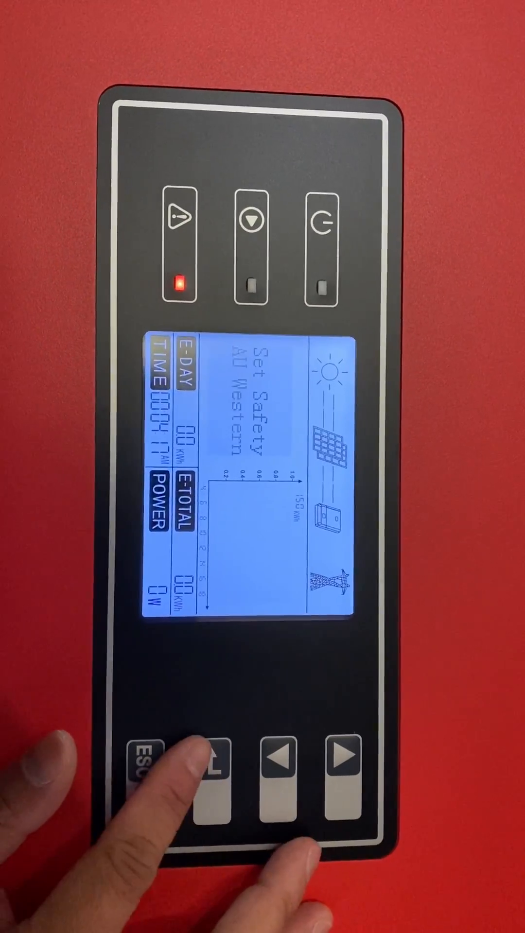
{"action": "left_click", "coordinate": [213, 780]}
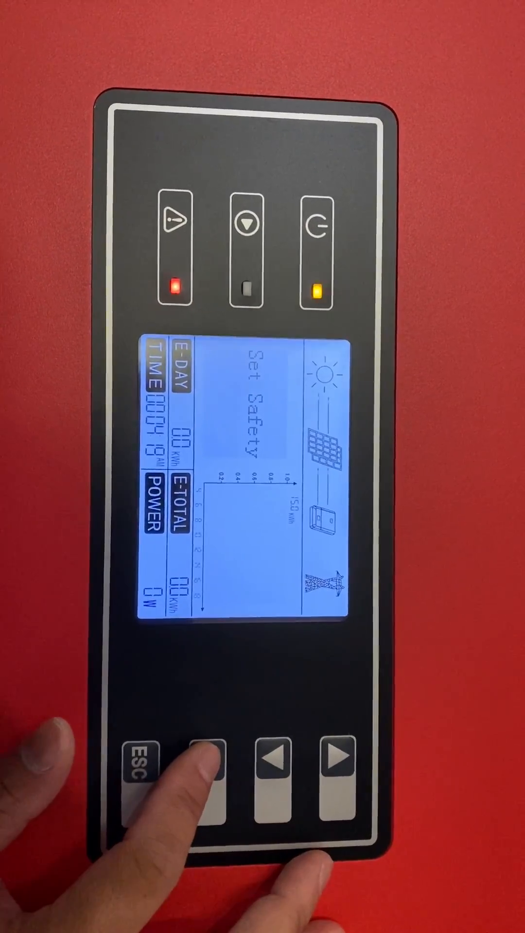
{"action": "left_click", "coordinate": [206, 776]}
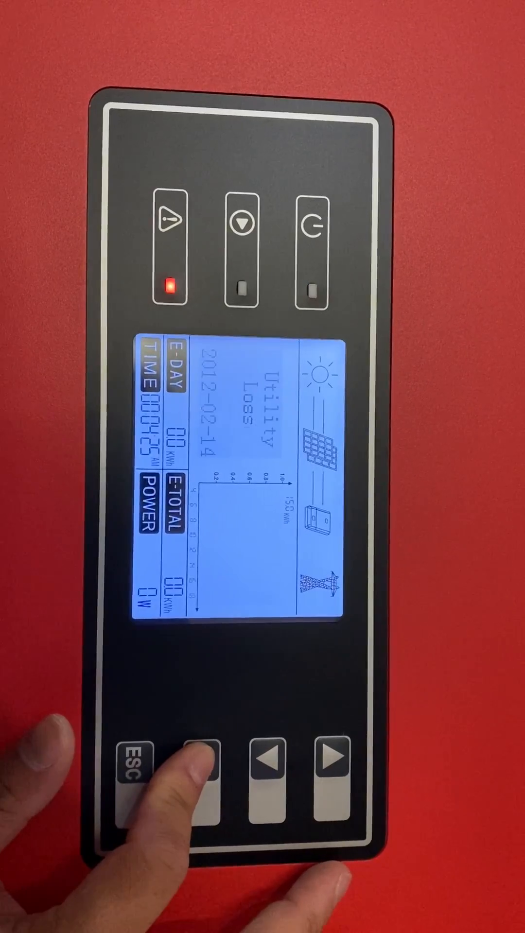
{"action": "left_click", "coordinate": [202, 777]}
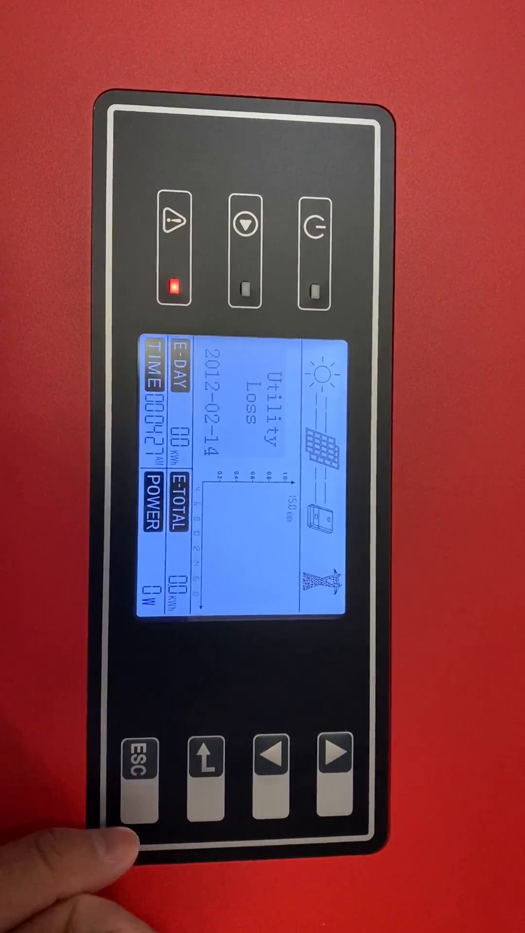